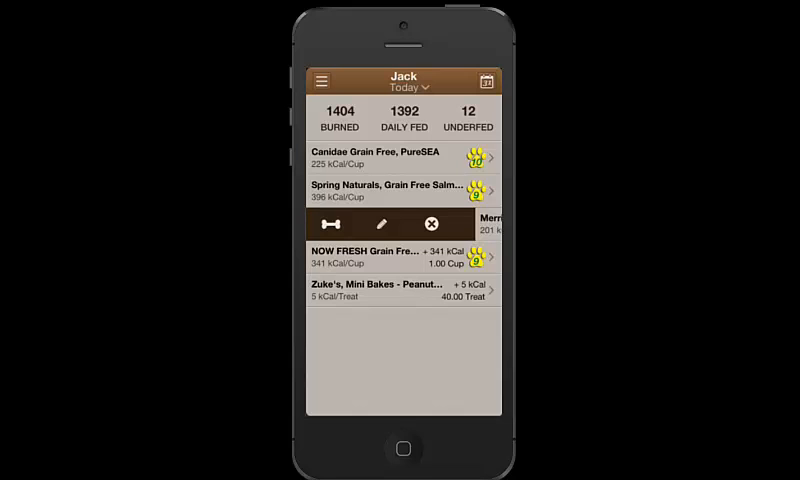
# View Merrick's edit screen, then open a food's cups/kCal picker and toggle auto-feed off and on
pyautogui.click(378, 222)
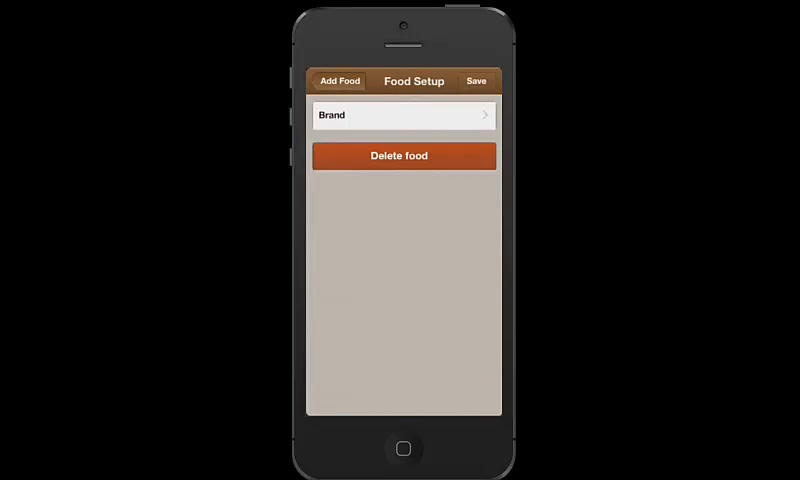
pyautogui.click(338, 81)
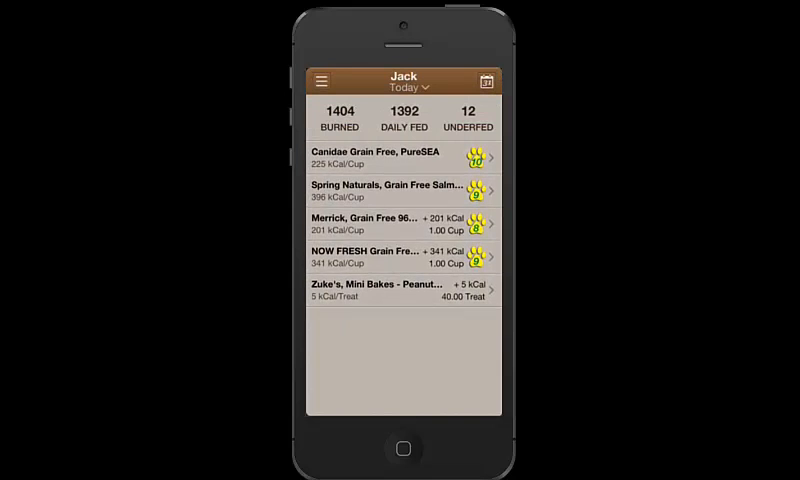
pyautogui.click(420, 222)
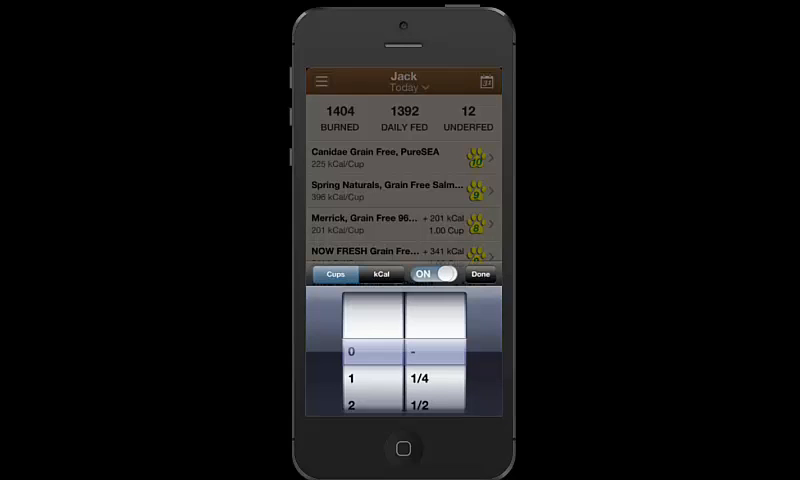
pyautogui.click(435, 274)
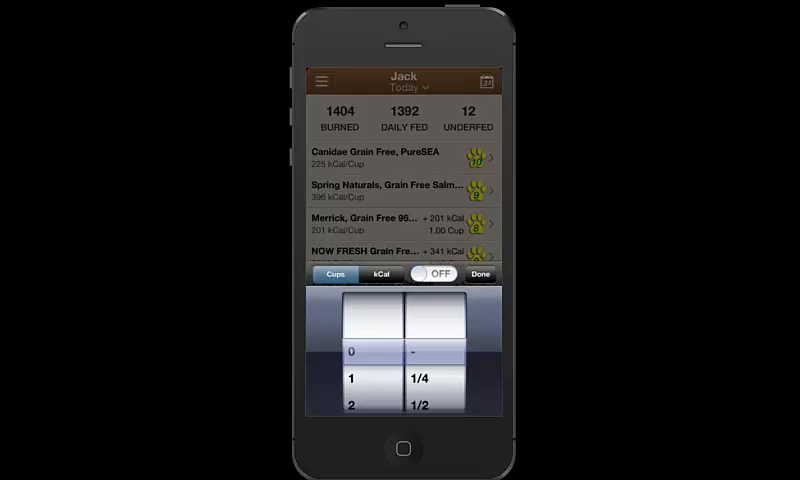
pyautogui.click(434, 274)
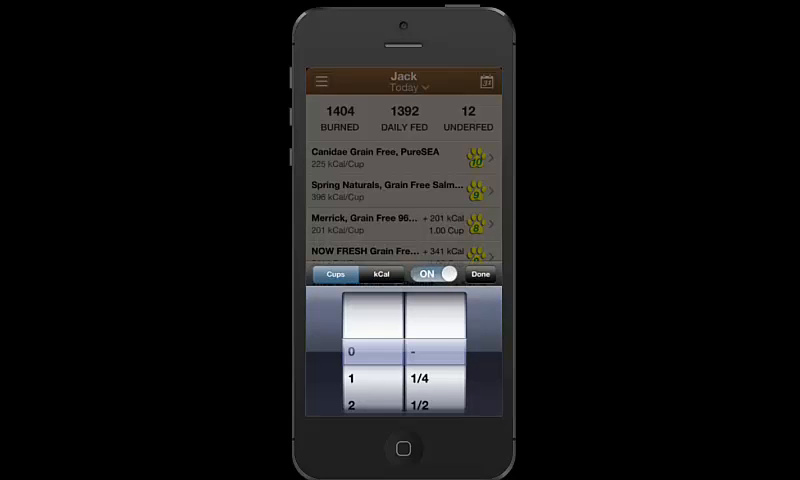